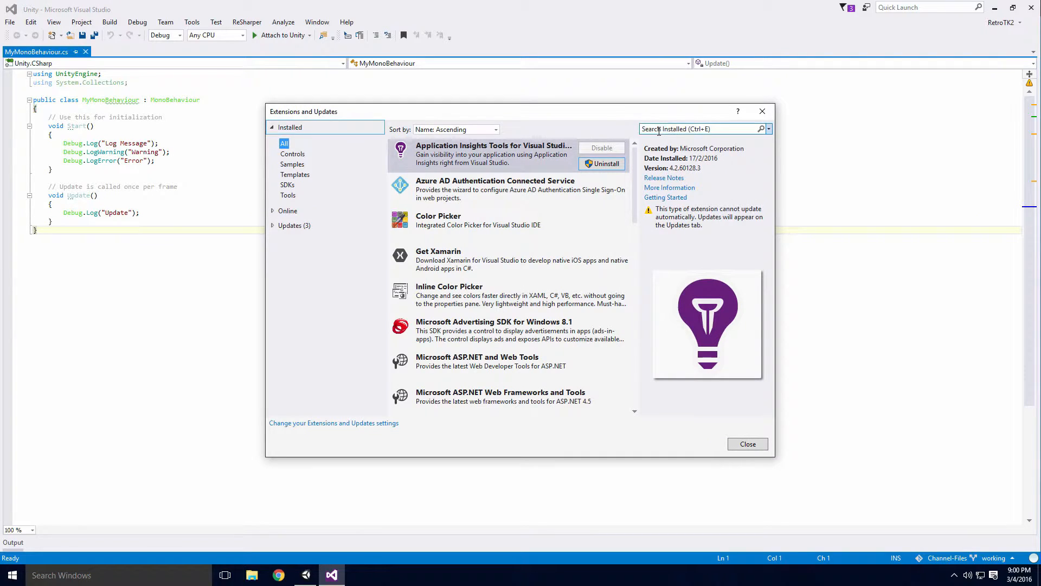
- Search installed and online extensions for 'unity', locate Visual Studio 2015 Tools for Unity, then close
text(unity)
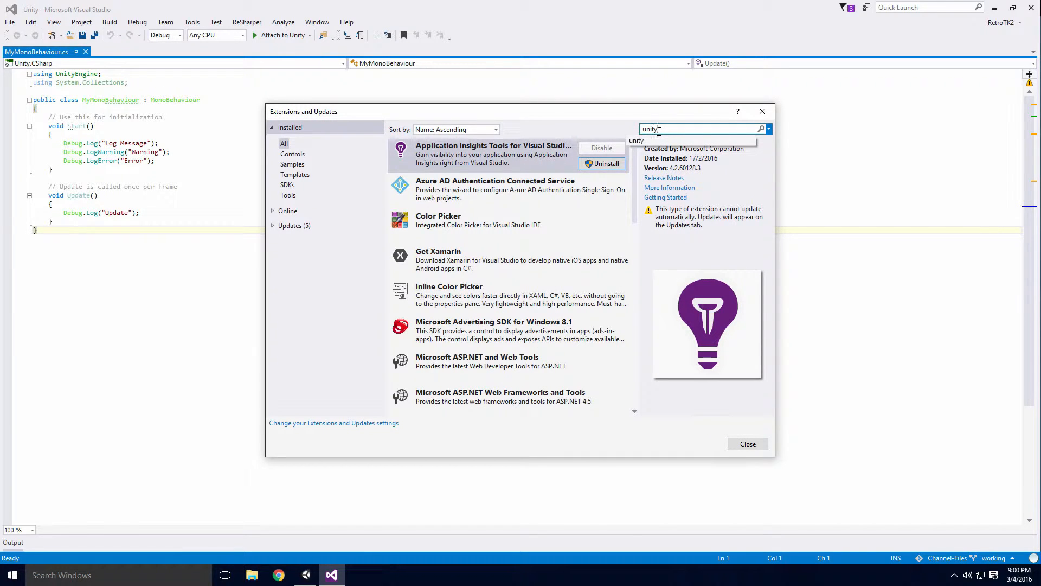
key(Return)
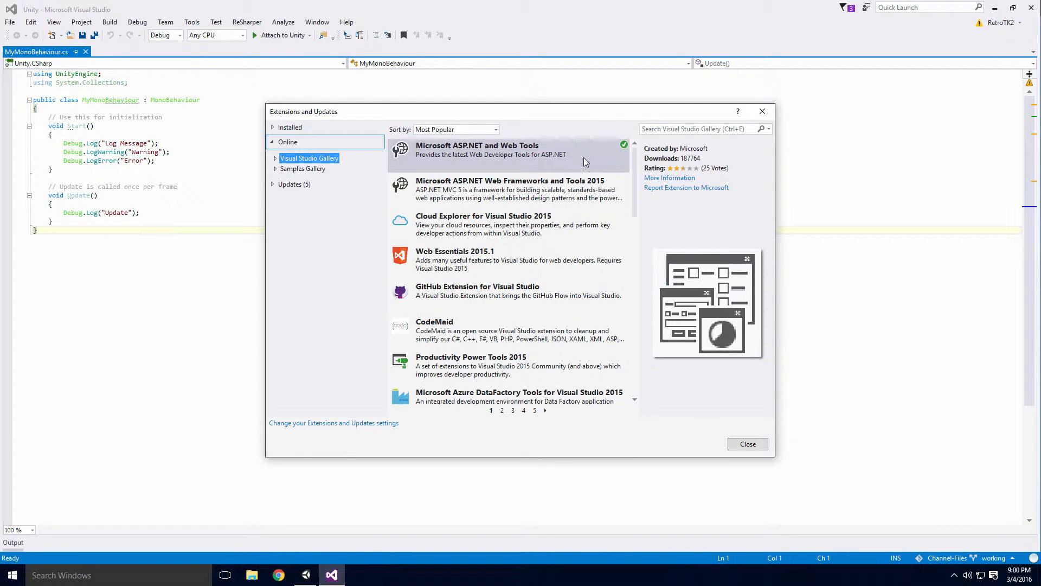
text(unity)
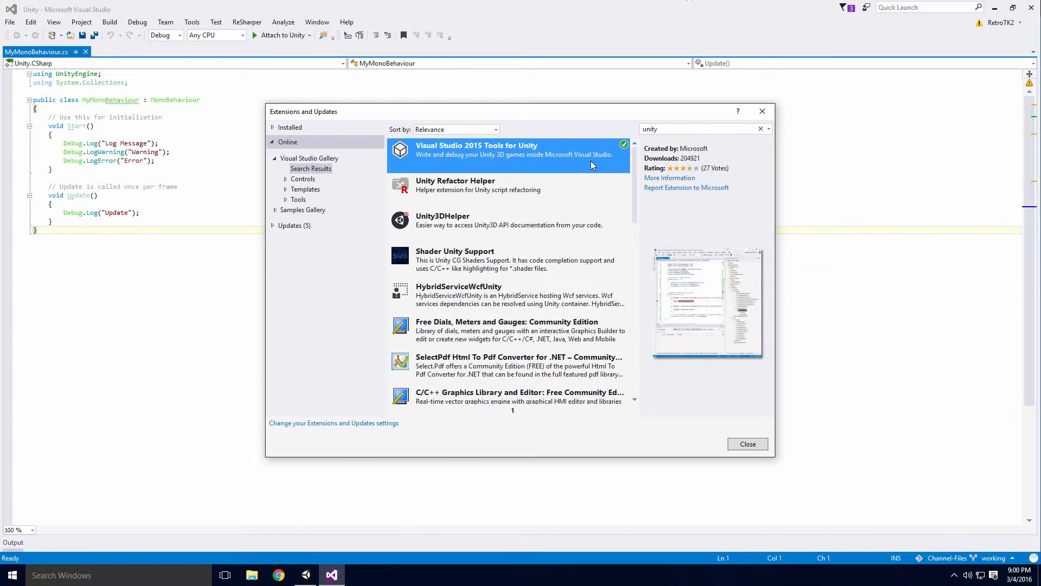
mouse_move(748, 444)
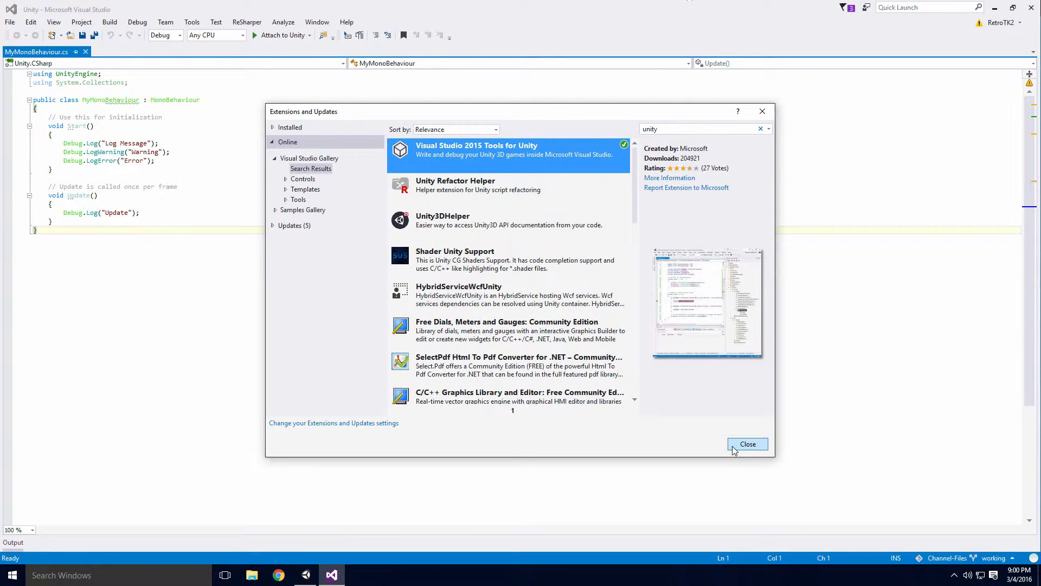
click(748, 444)
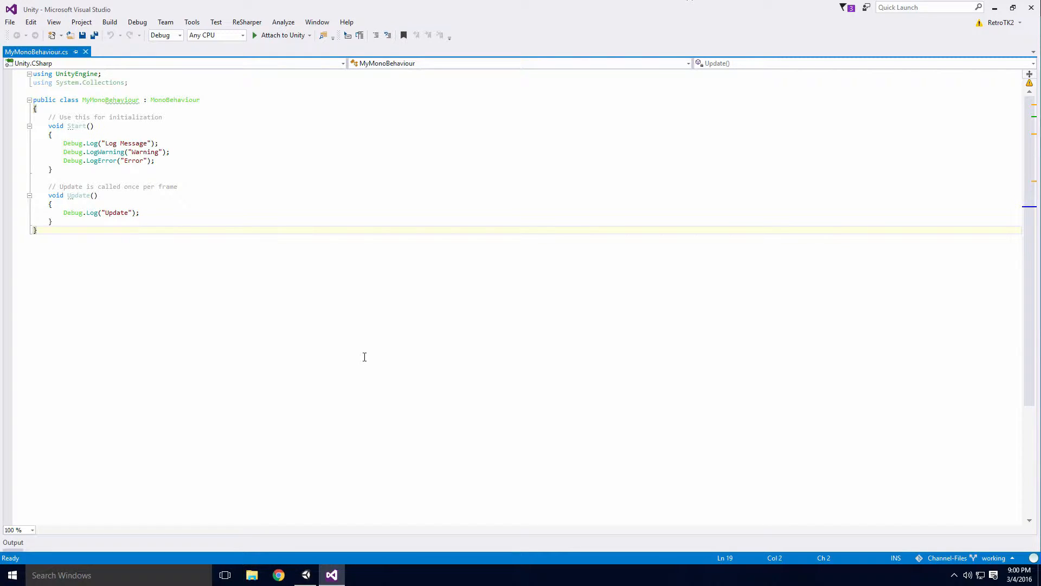
mouse_move(21, 146)
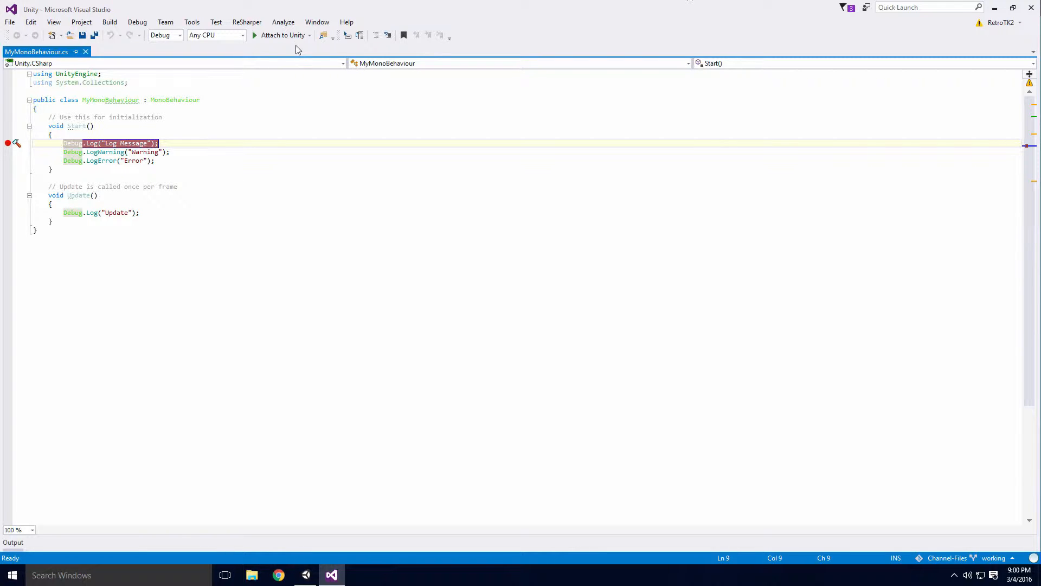
mouse_move(282, 35)
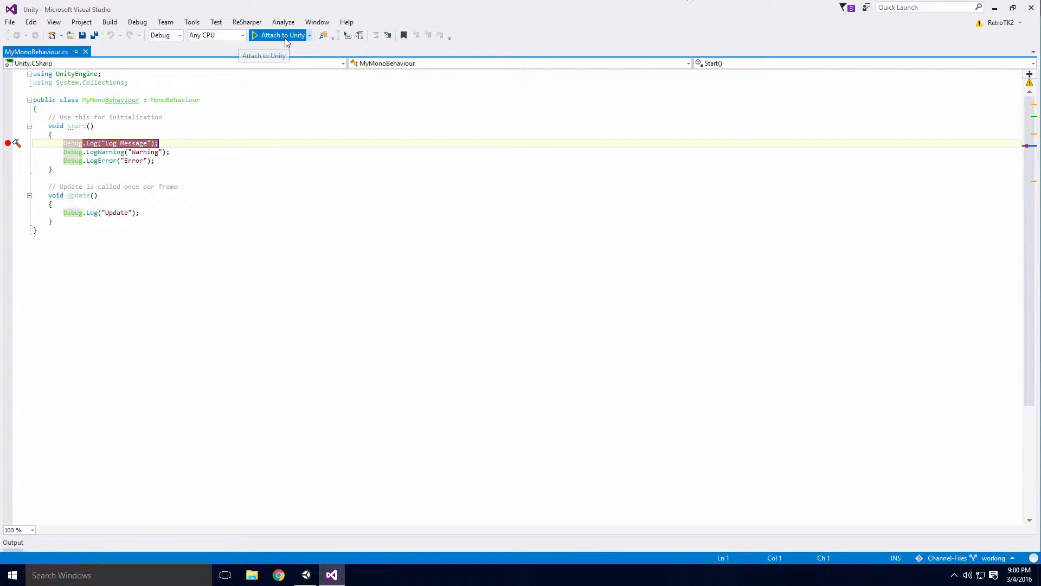
- Attach to Unity, play the scene to hit the Log Message breakpoint, then stop debugging
click(282, 36)
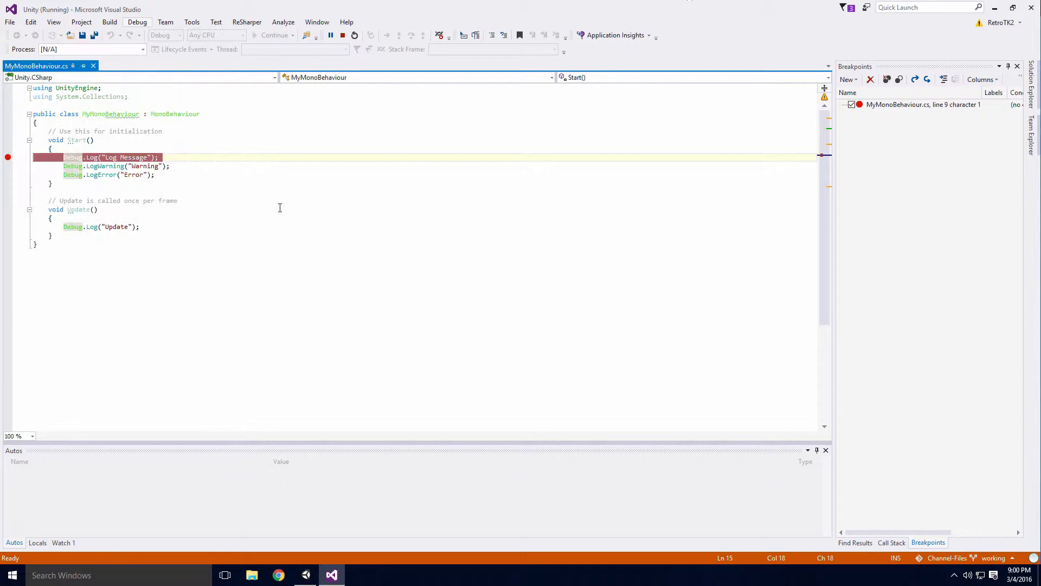
click(305, 575)
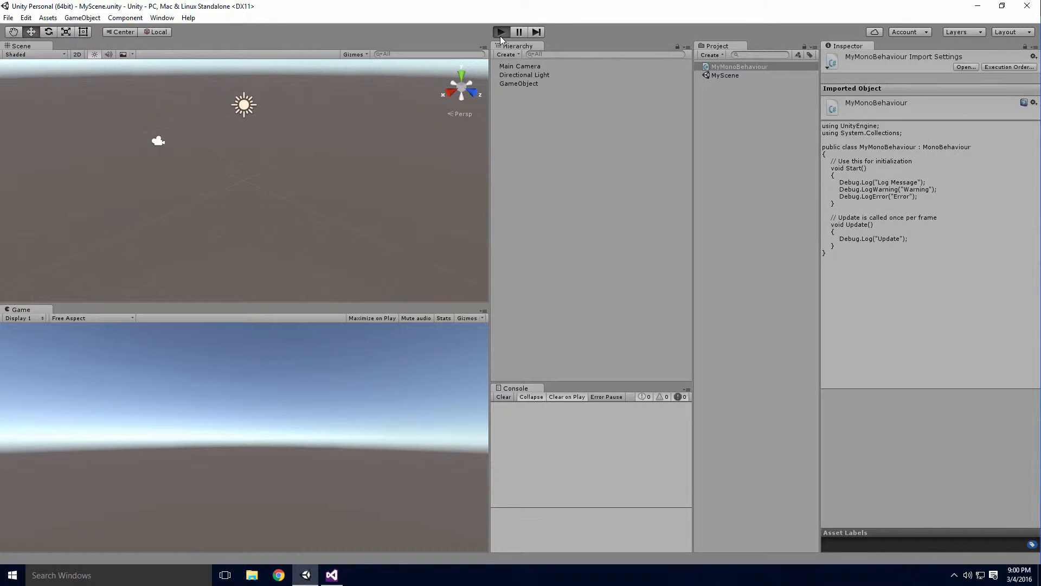
click(501, 31)
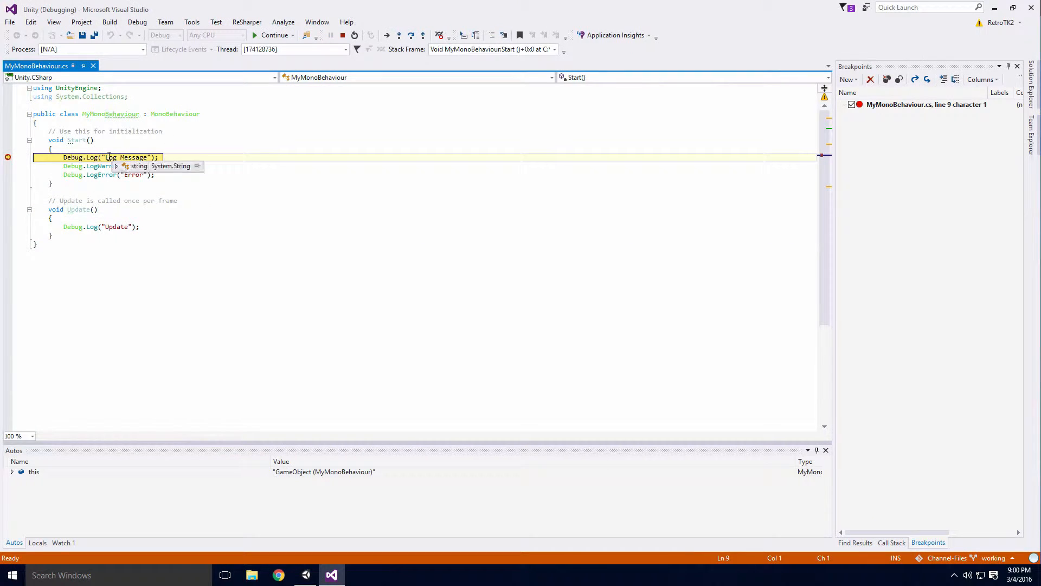
click(343, 36)
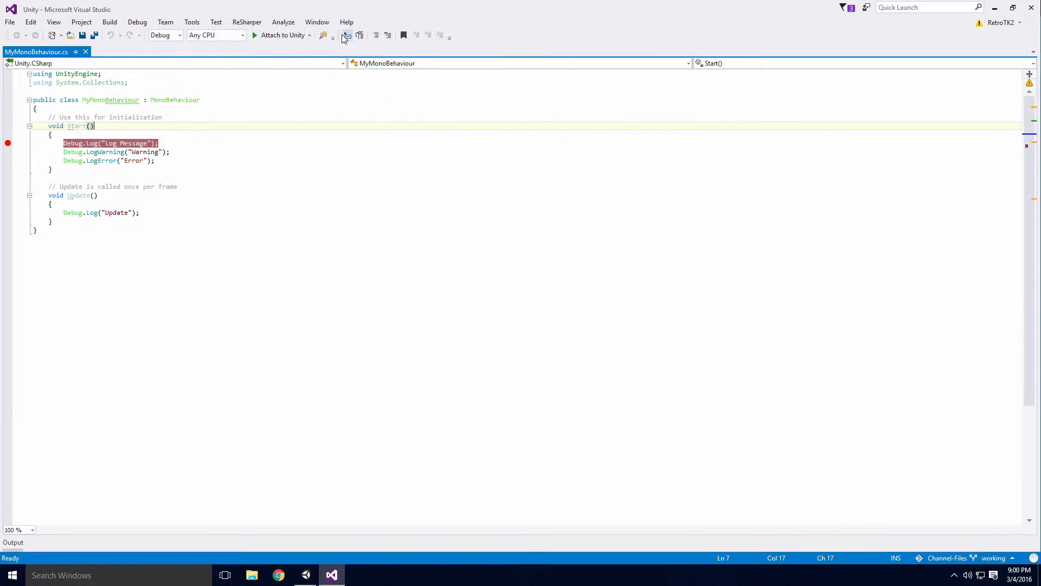
- Choose OnDisable in Implement MonoBehaviours, launch Quick MonoBehaviours, and save MyMonoBehaviour.cs
right_click(40, 239)
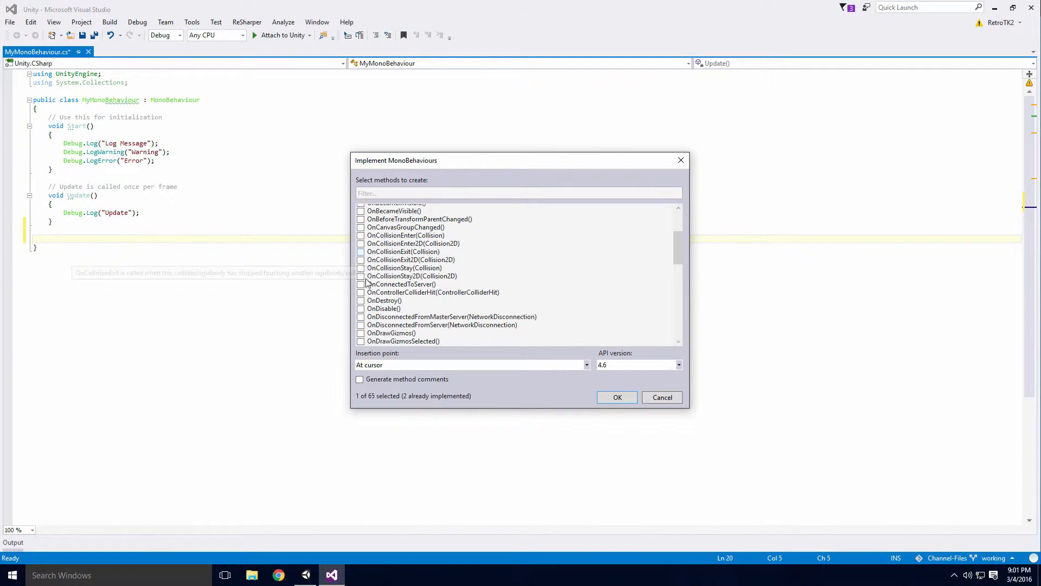
mouse_move(360, 309)
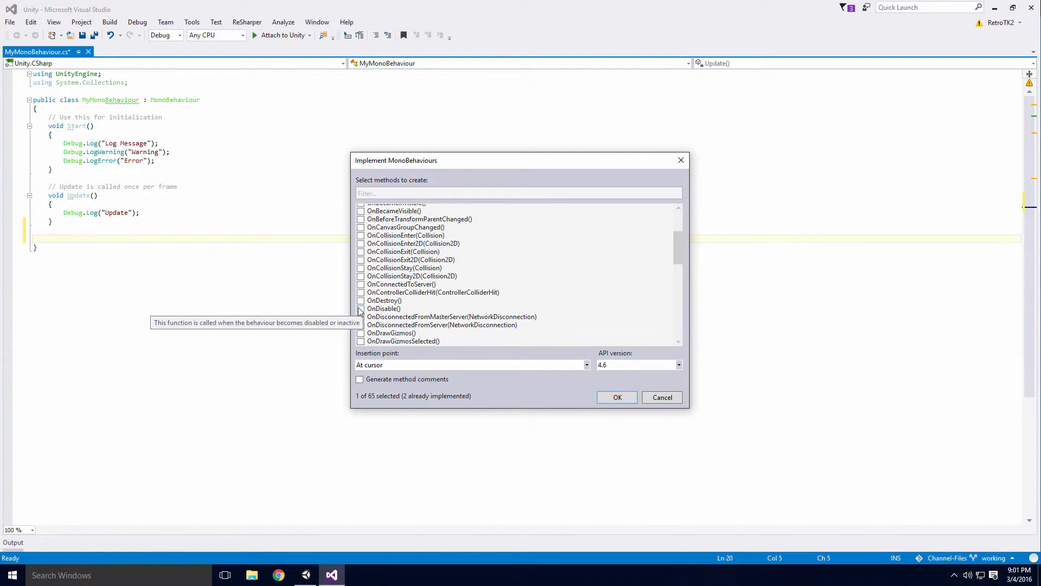
click(361, 308)
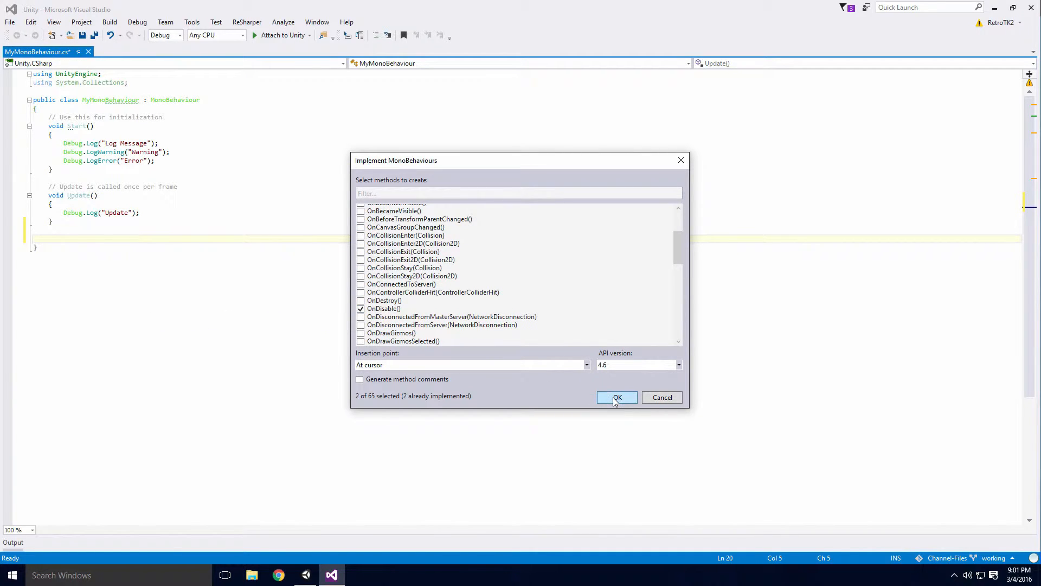
click(615, 397)
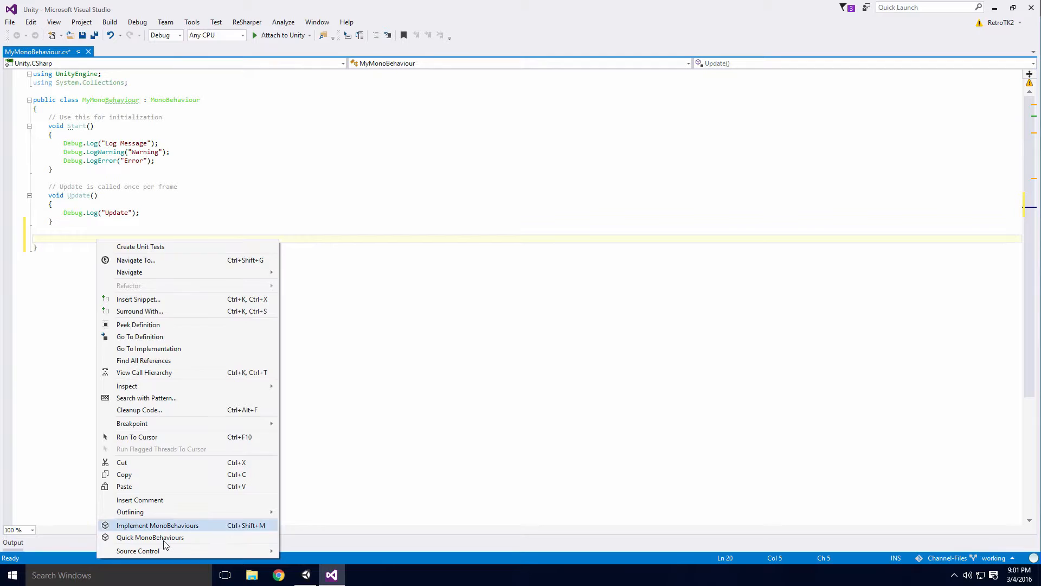
click(150, 538)
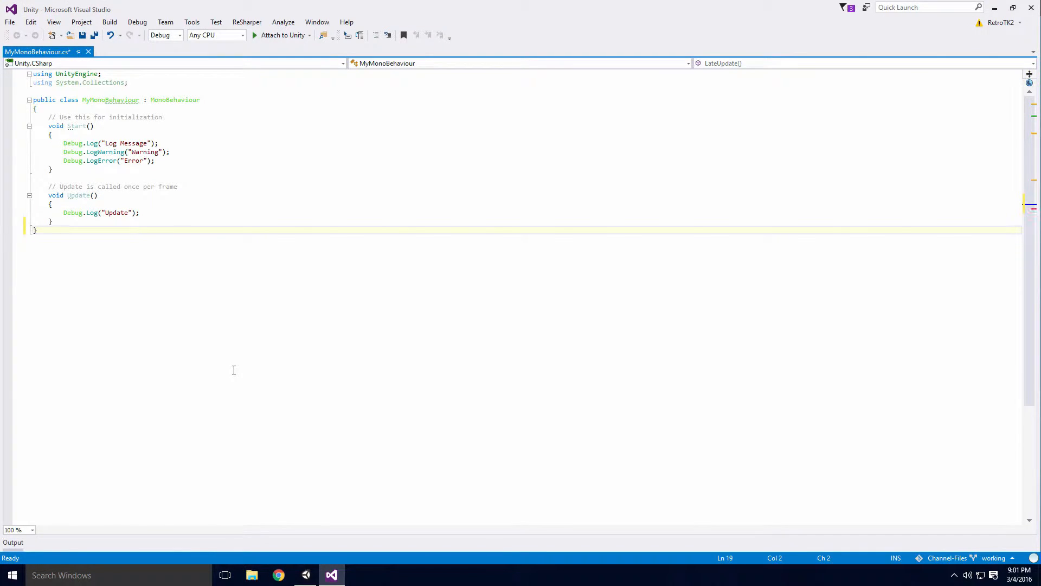
key(ctrl+s)
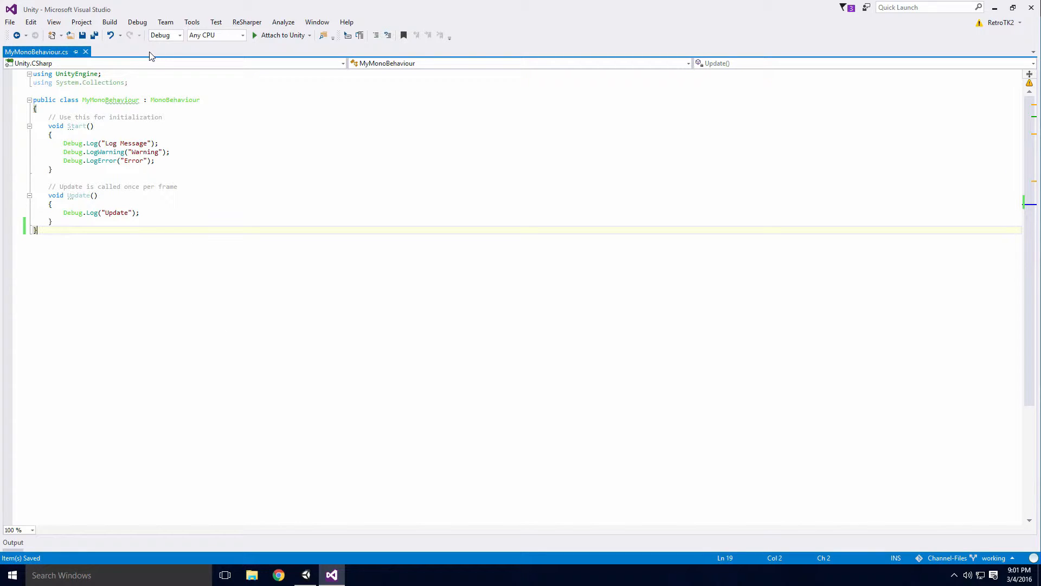
- Show the Unity Project Explorer listing New Folder and MyMonoBehaviour.cs, then close it
click(54, 22)
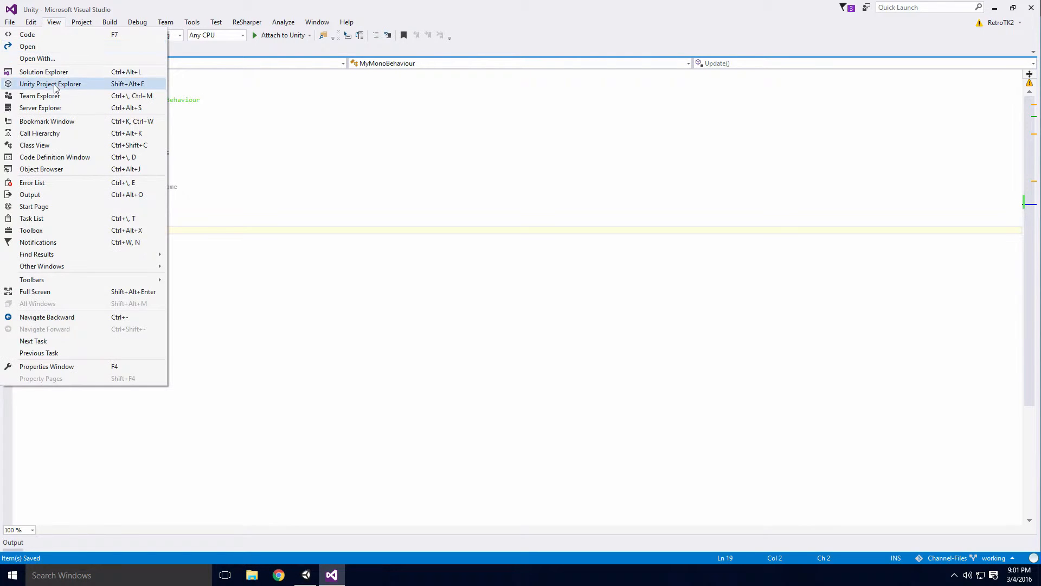
click(50, 83)
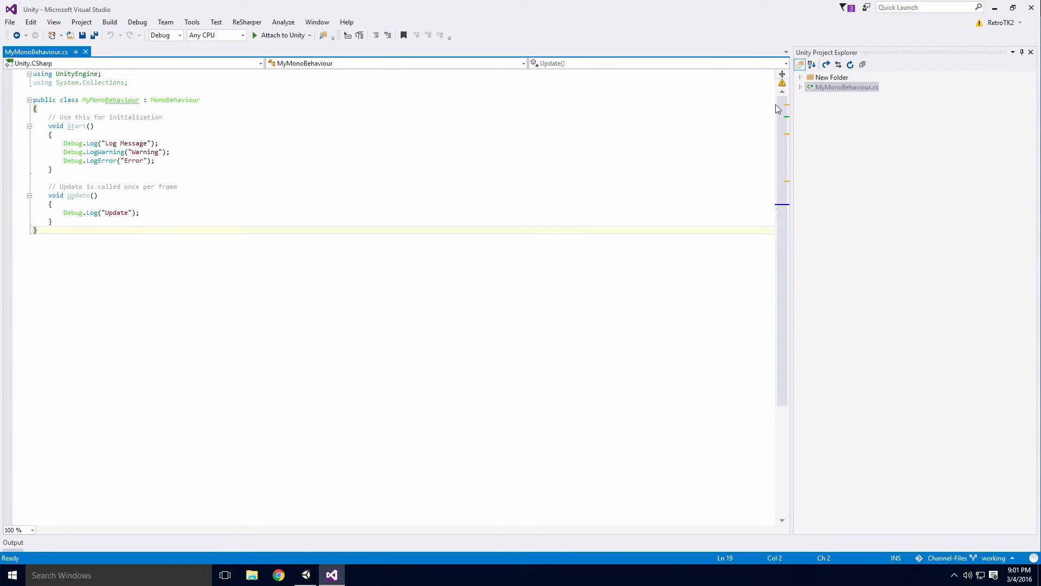
click(1031, 52)
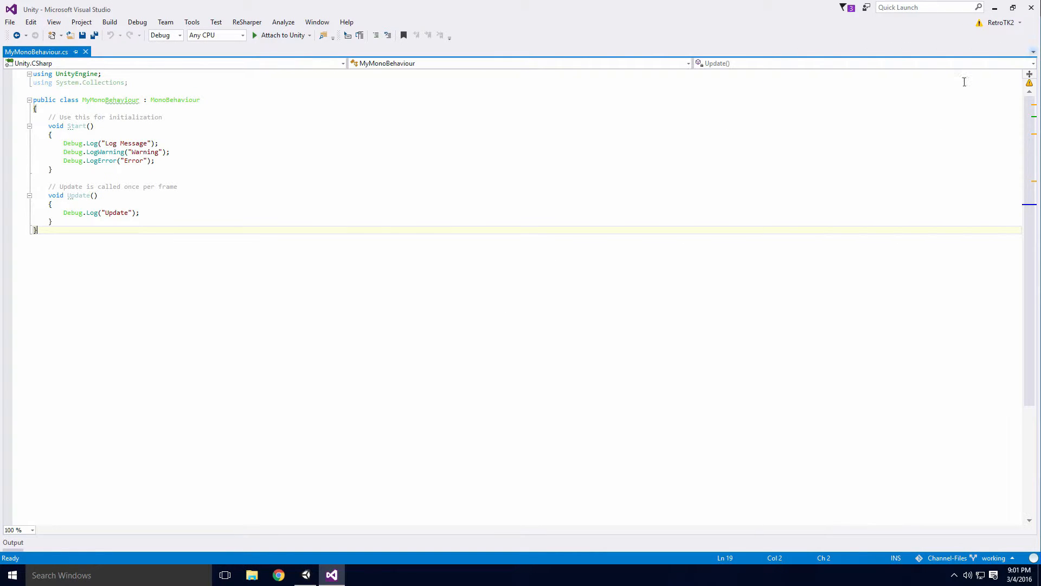
click(191, 22)
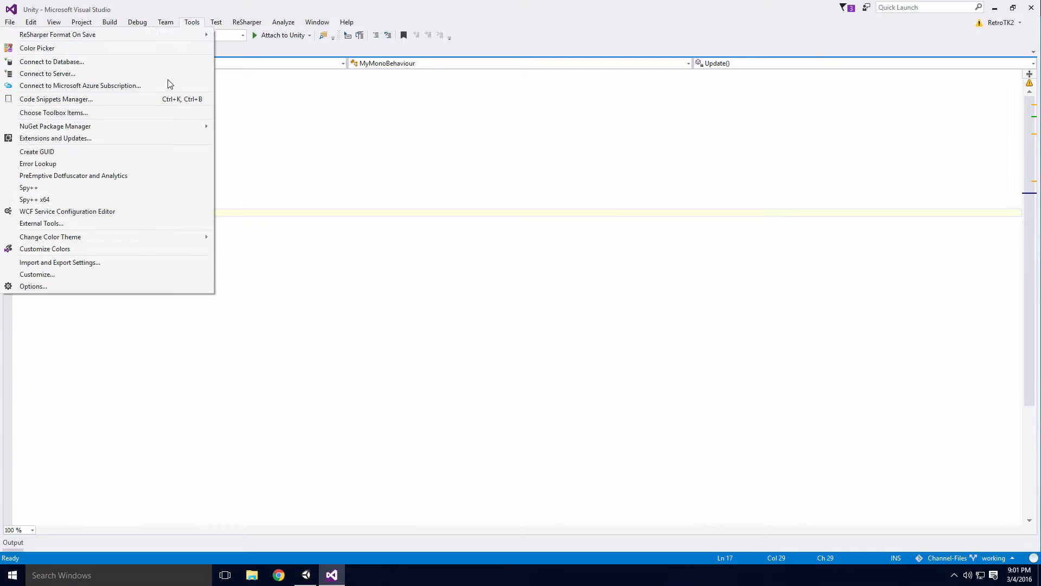
- Open and cancel Options, type a LateUpdate method, then confirm Tools for Unity General settings
click(33, 286)
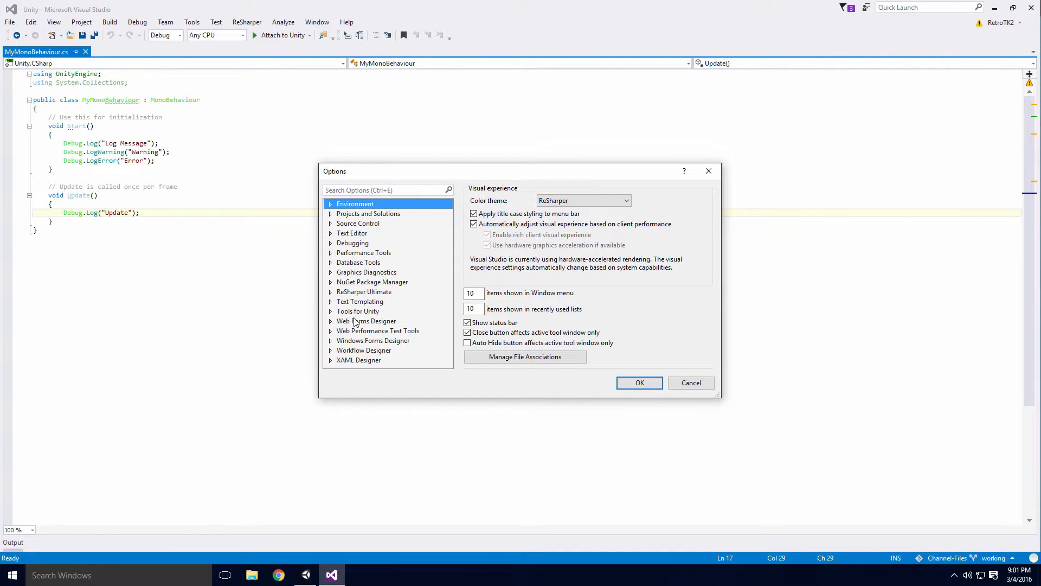
click(358, 311)
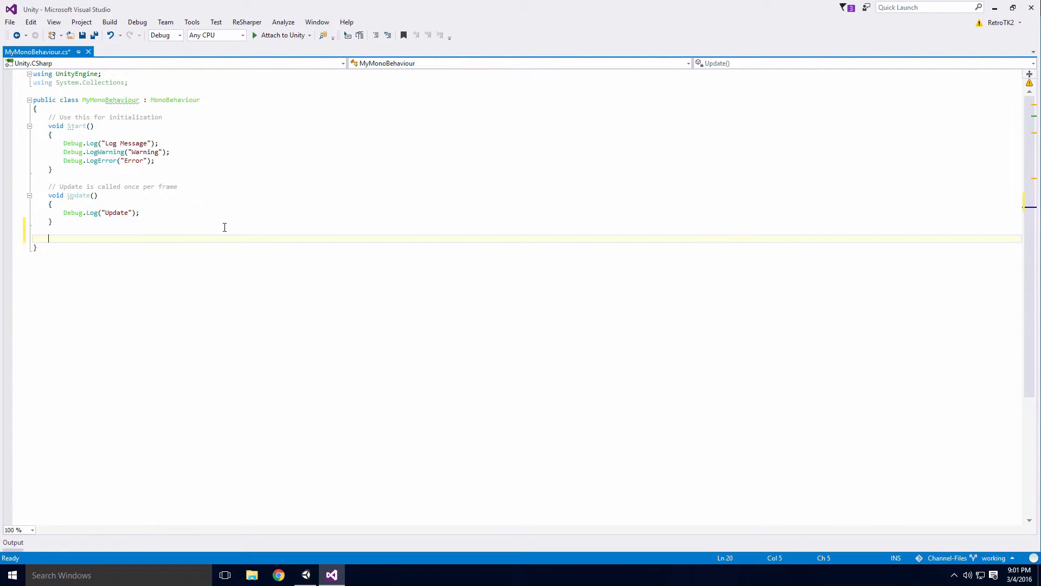
text(private void LateUpdate())
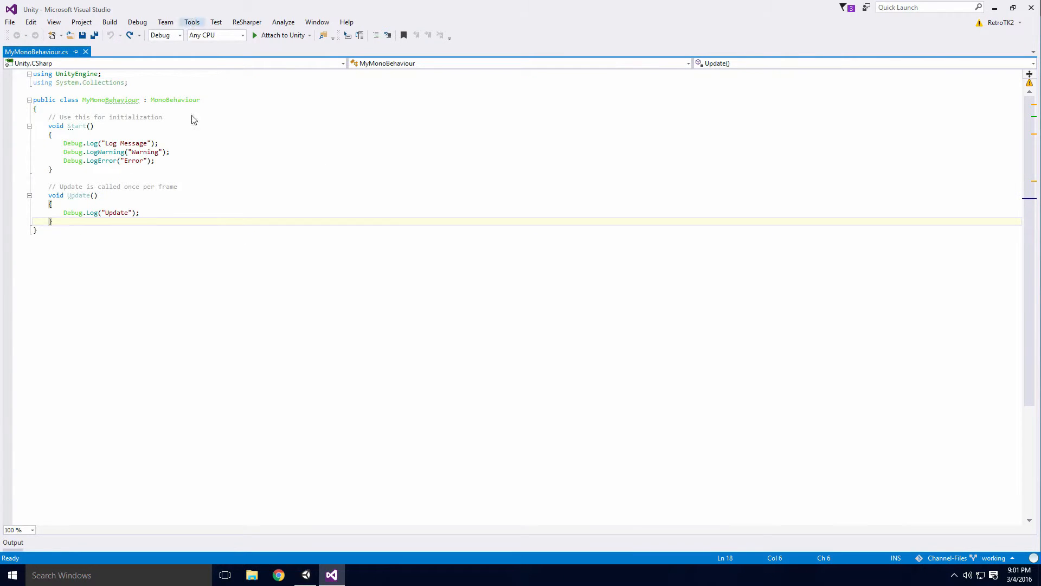
click(191, 22)
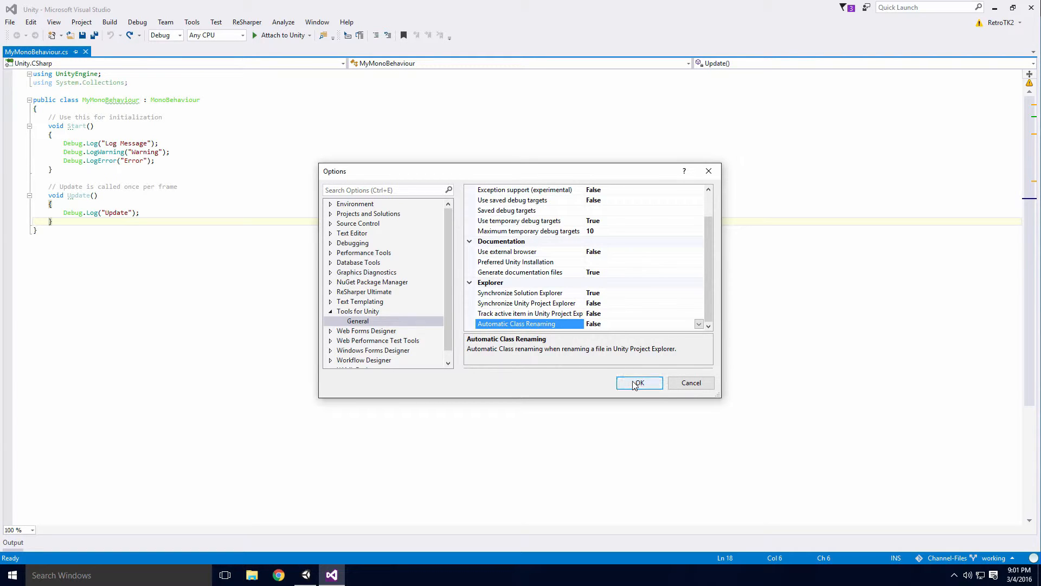
click(638, 383)
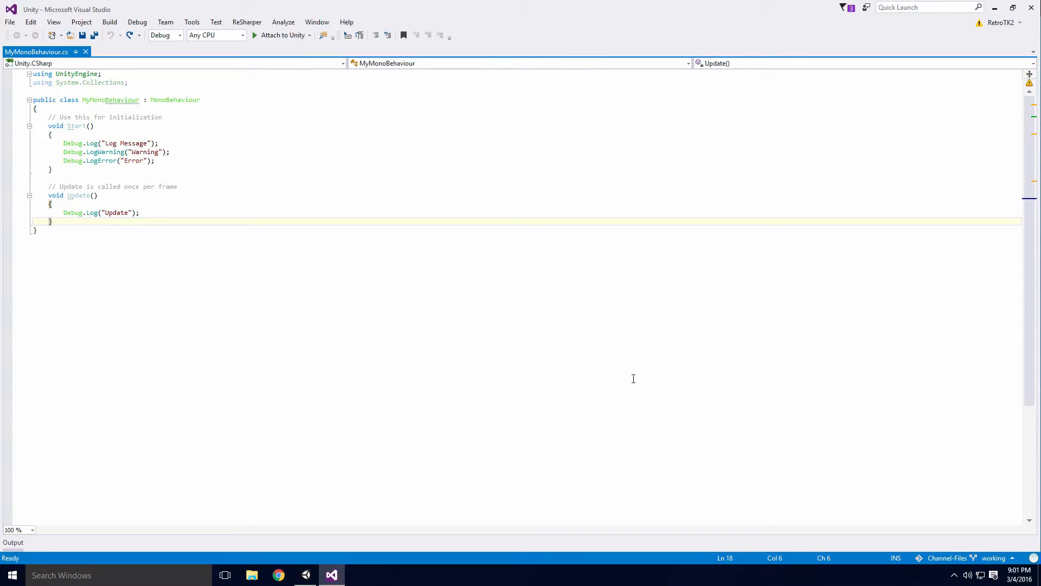
- Open the Visual Studio Tools for Unity page in the browser, then return to Unity's console
click(278, 575)
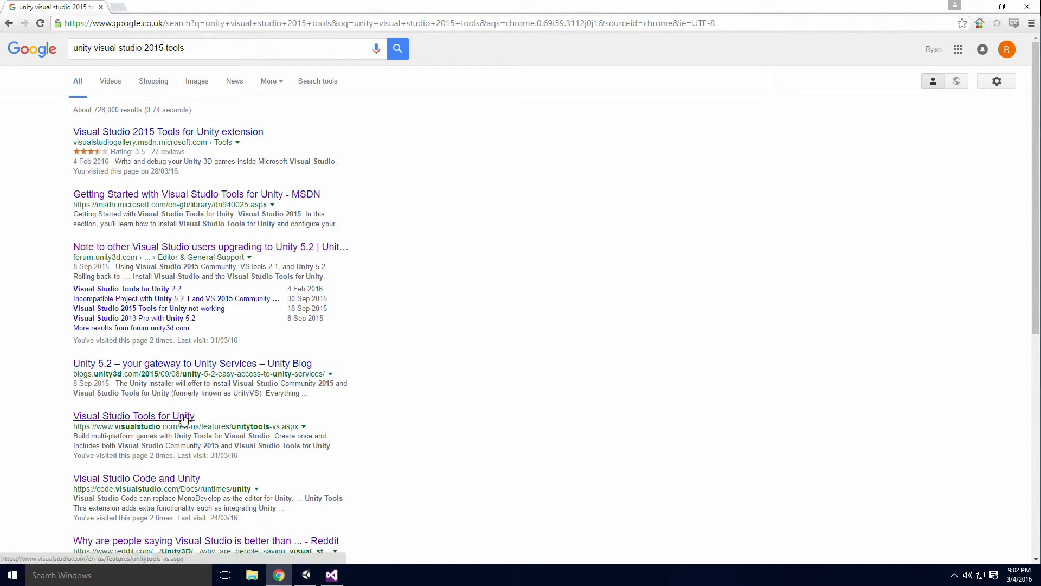
click(133, 416)
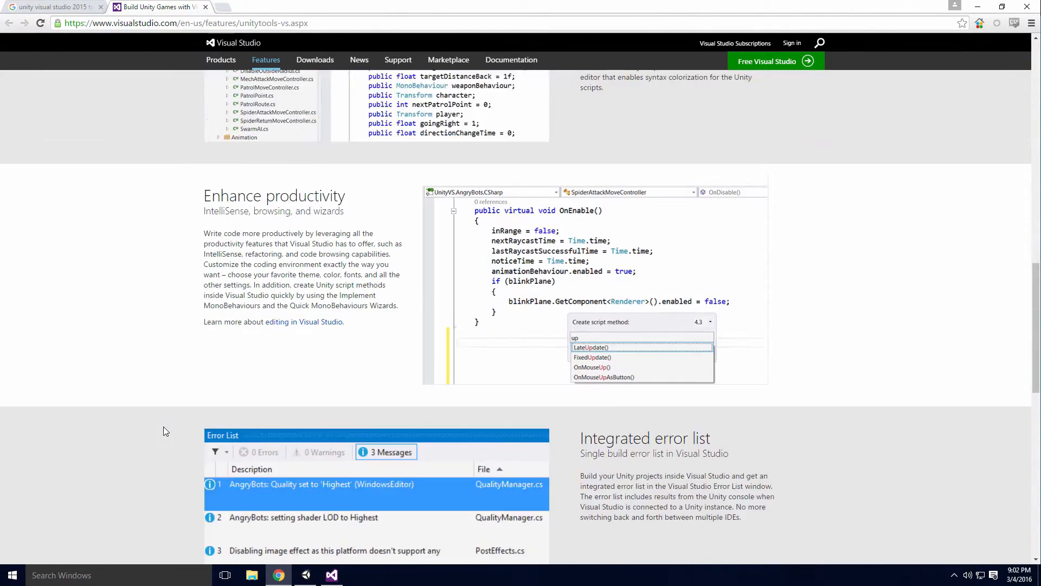
click(306, 575)
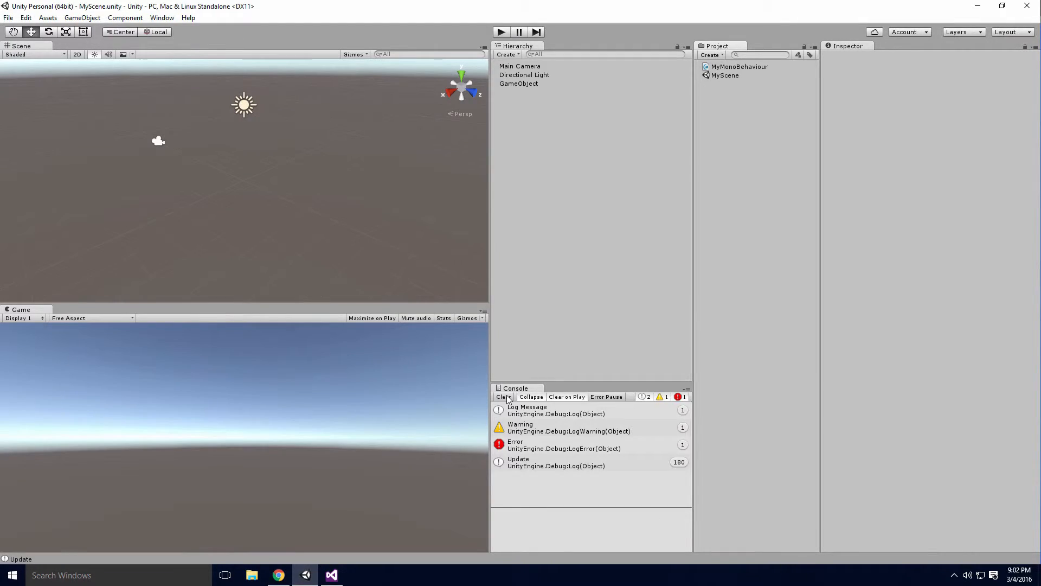
- Clear Unity's console and import the Visual Studio 2015 Tools package via Assets > Import Package
click(503, 396)
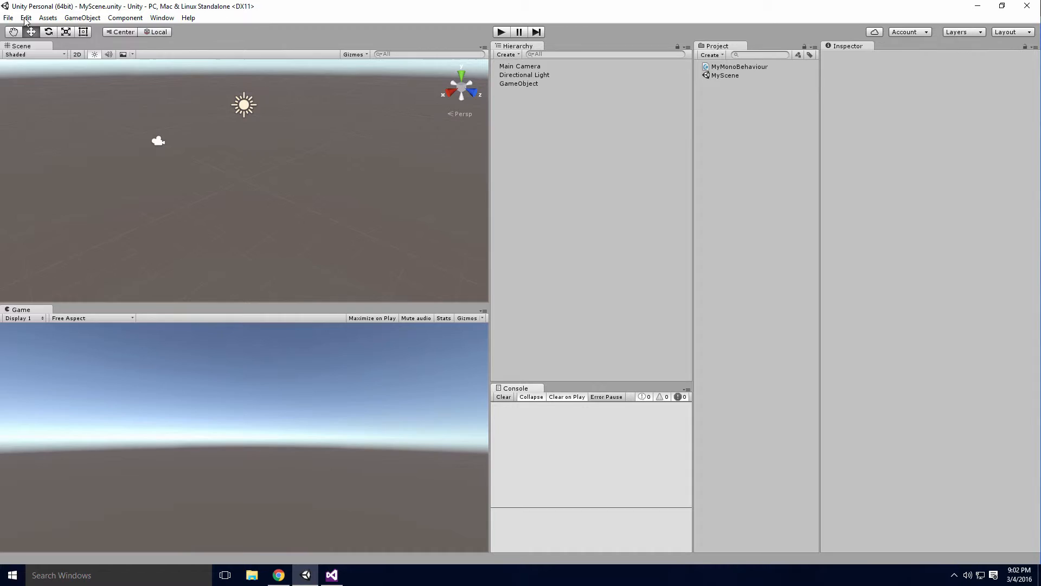
click(47, 17)
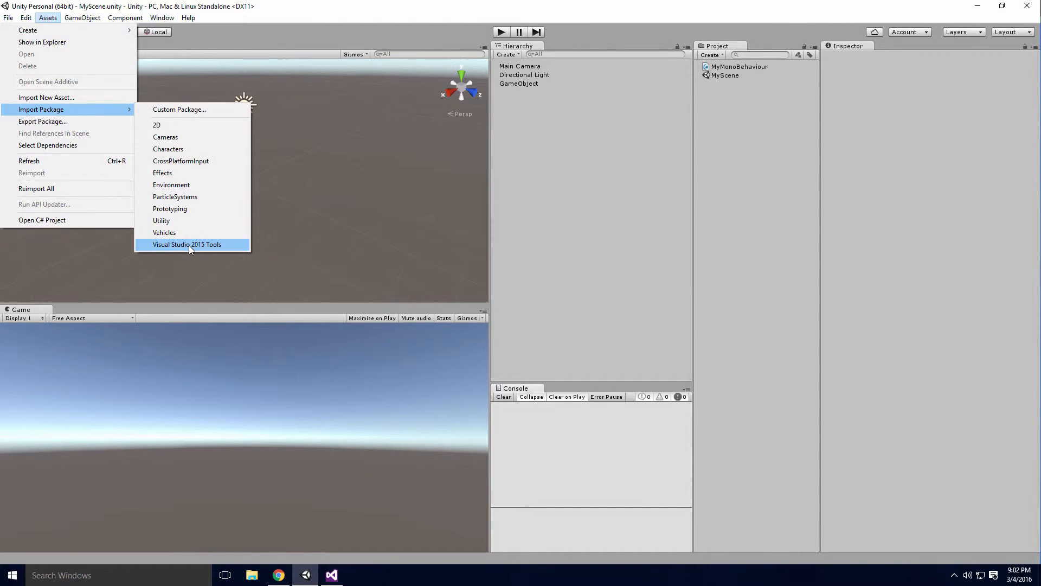
click(187, 245)
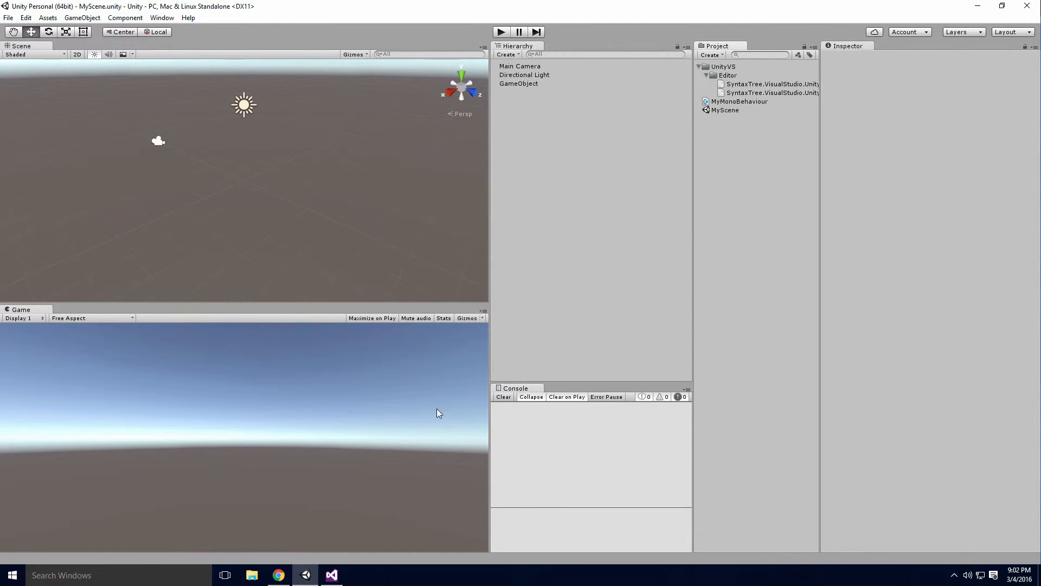
click(277, 575)
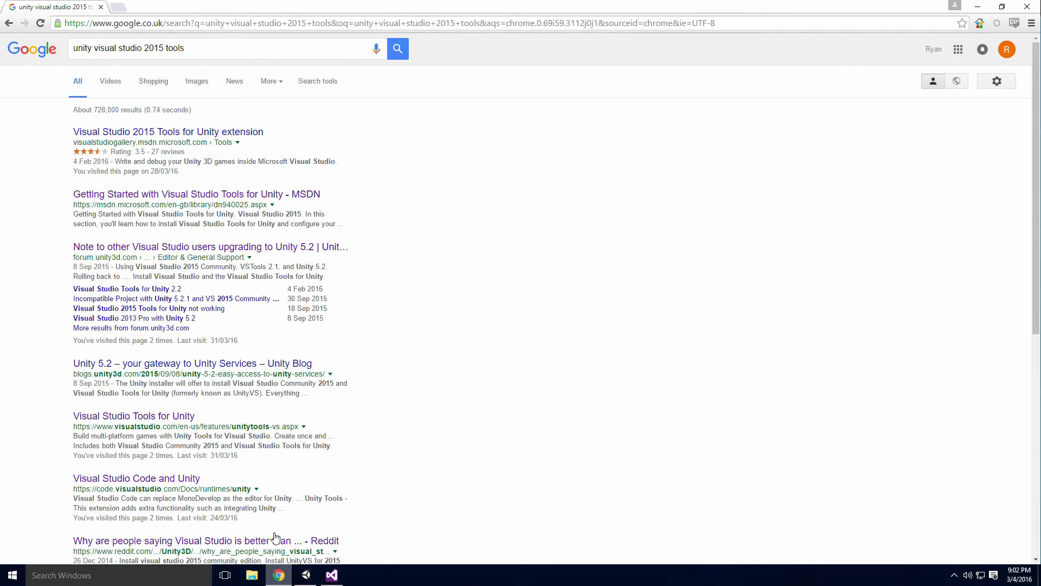
- Read the MSDN 'Getting Started with Visual Studio Tools for Unity' article, then select Unity's UnityVS folder
click(195, 193)
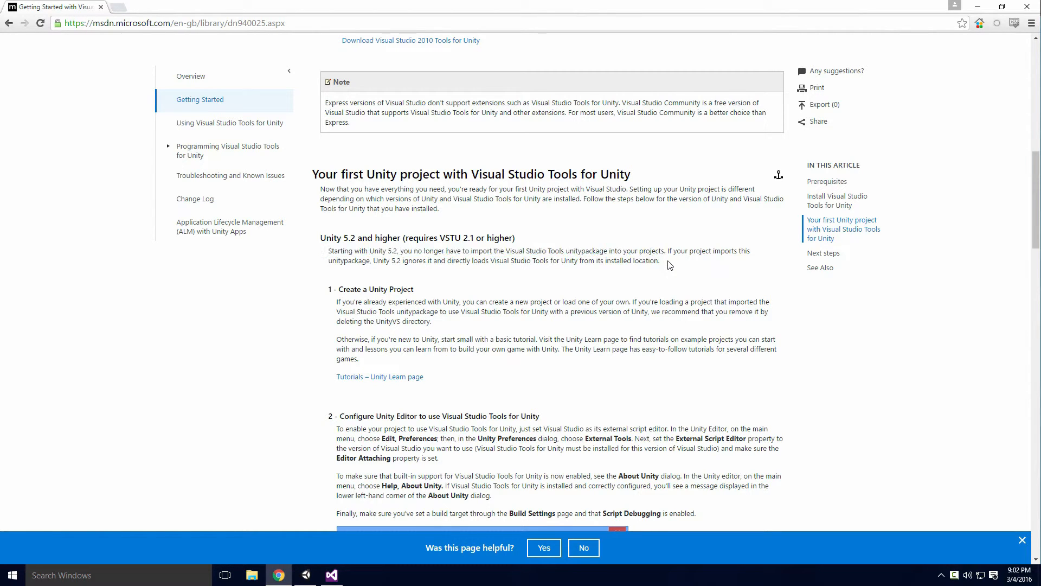
click(305, 575)
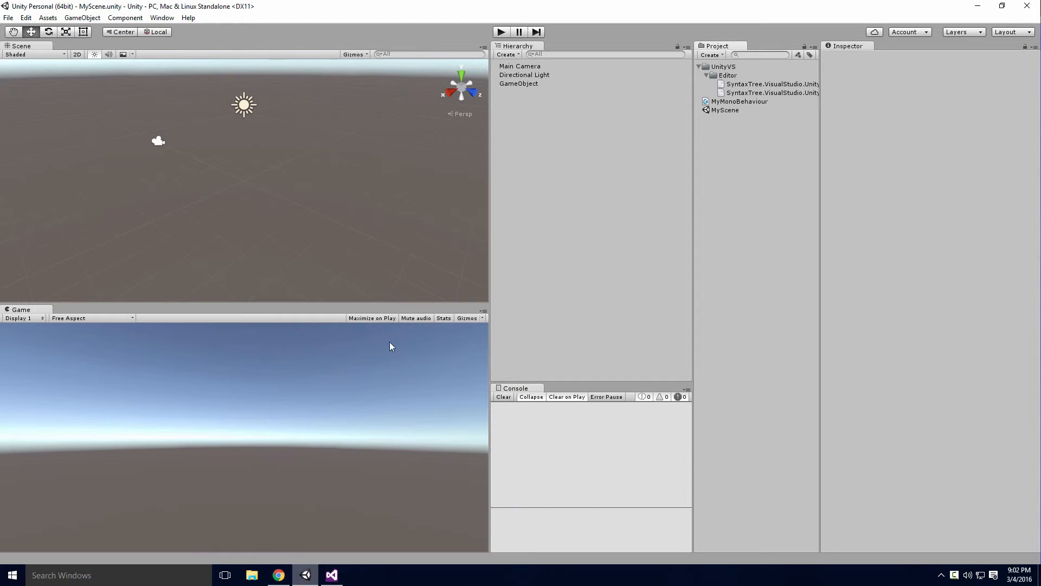
click(722, 65)
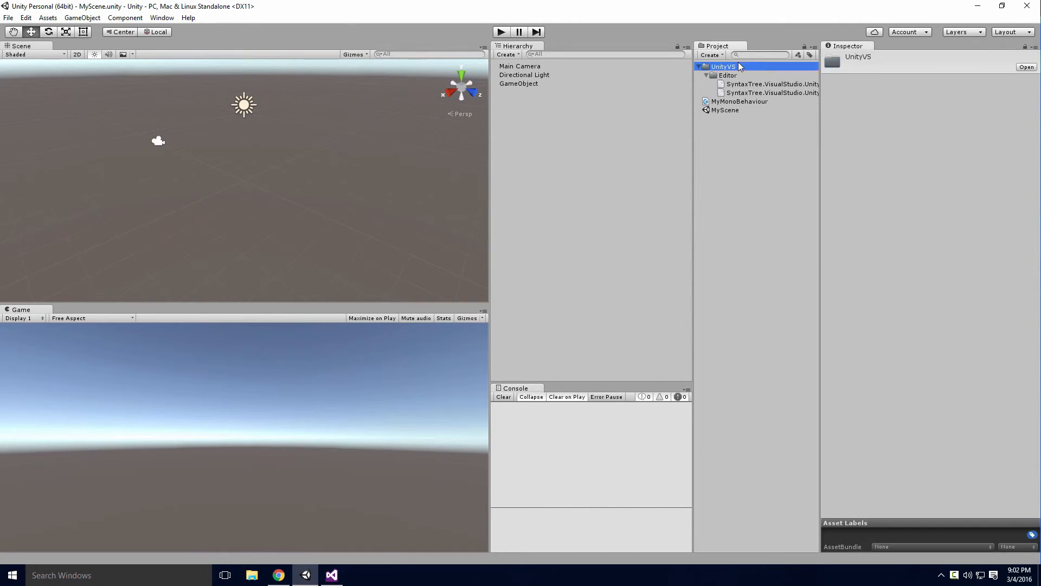